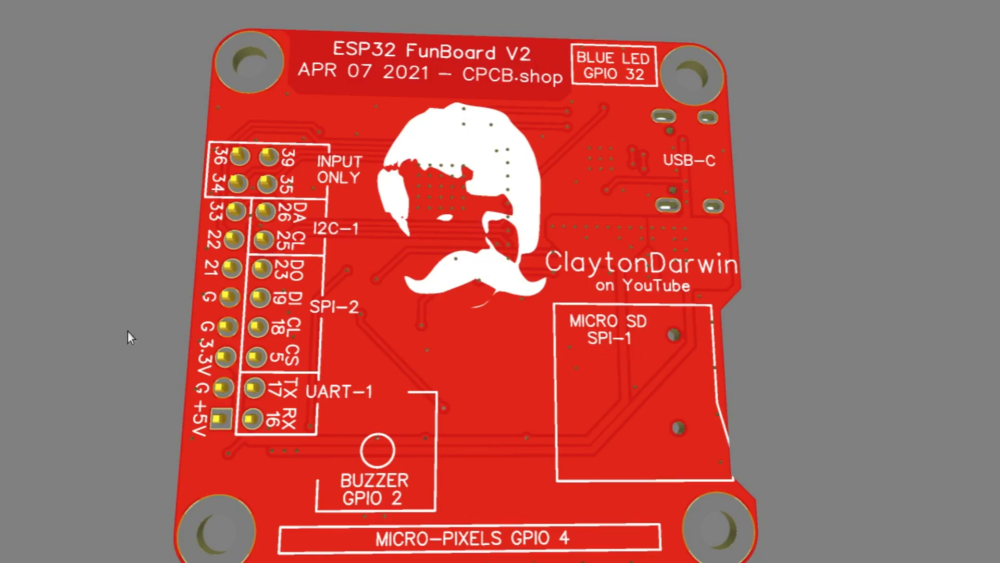
mouse_move(742, 238)
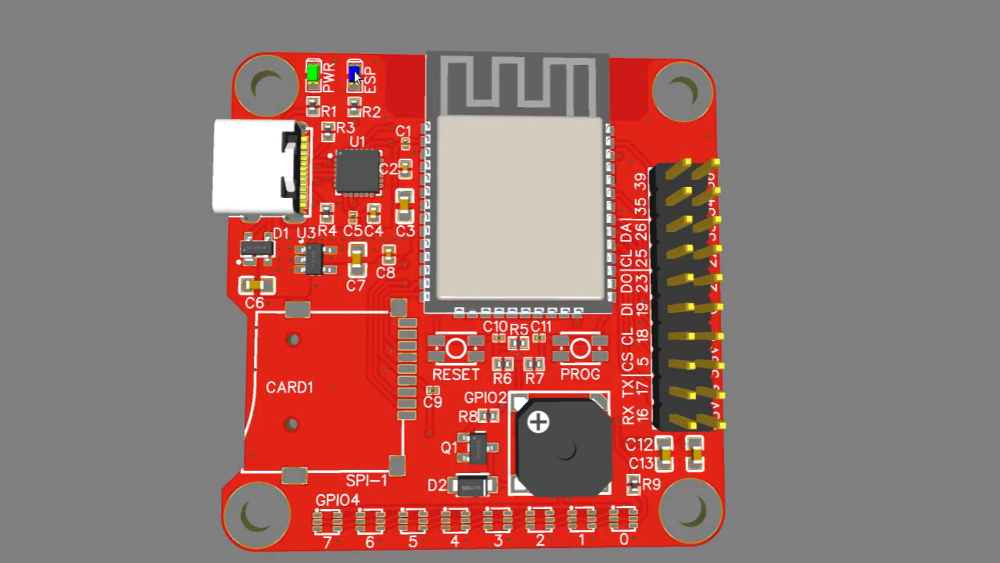
mouse_move(310, 75)
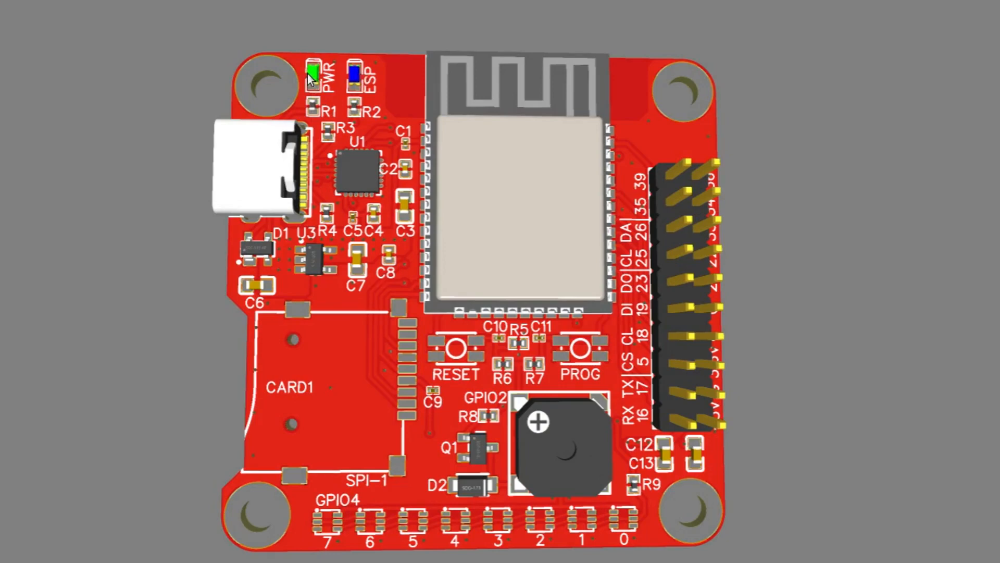
mouse_move(338, 70)
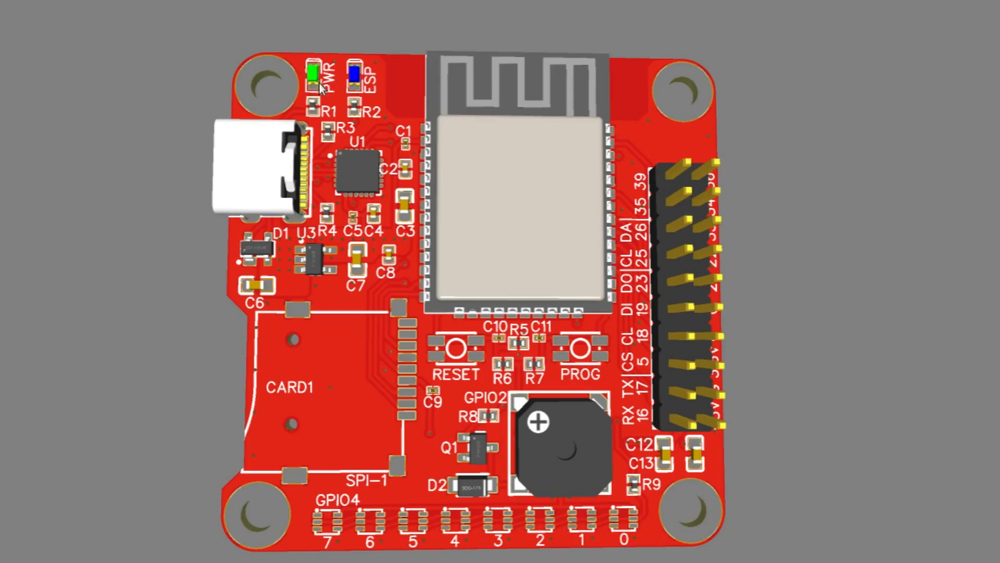
mouse_move(361, 108)
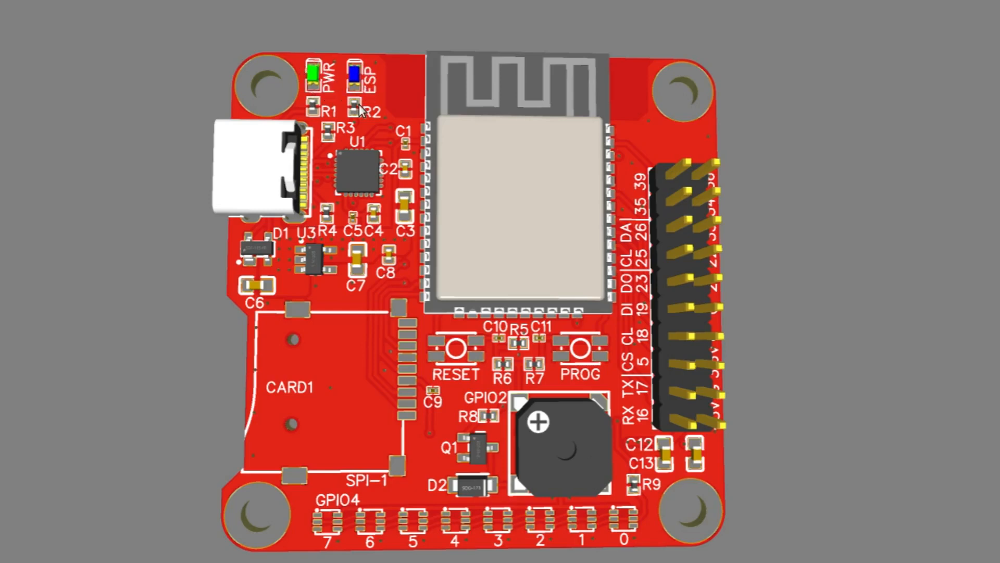
mouse_move(358, 89)
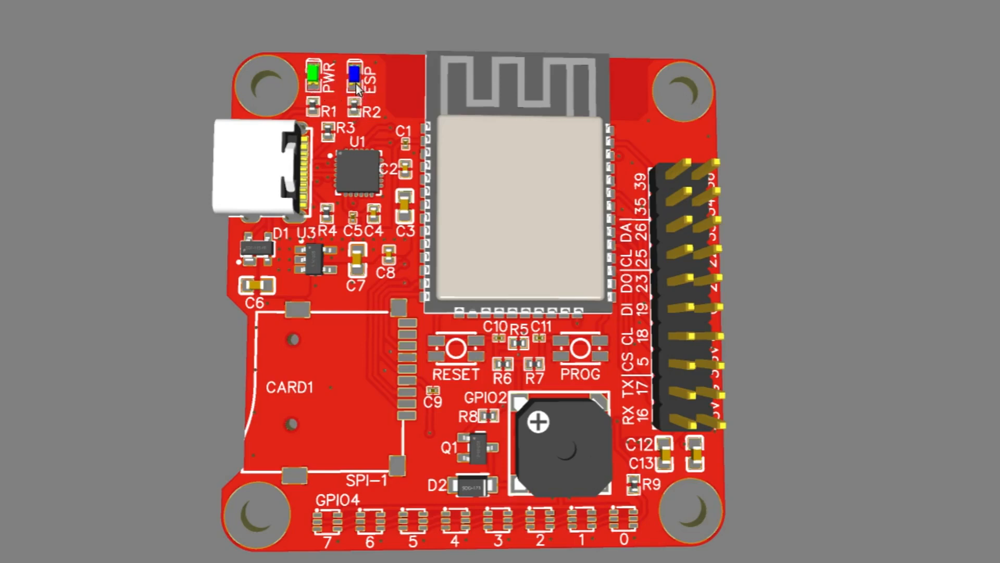
mouse_move(293, 83)
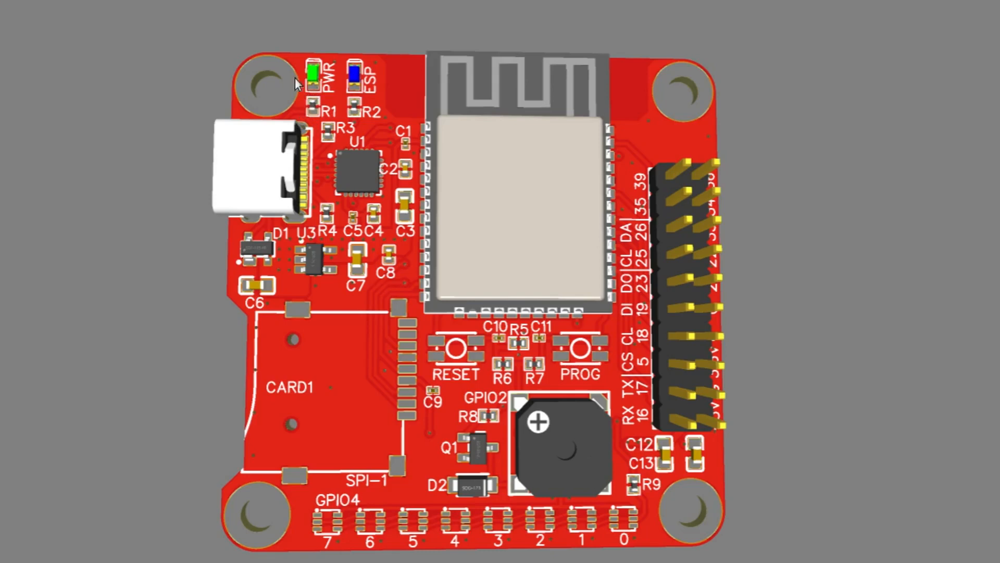
mouse_move(241, 335)
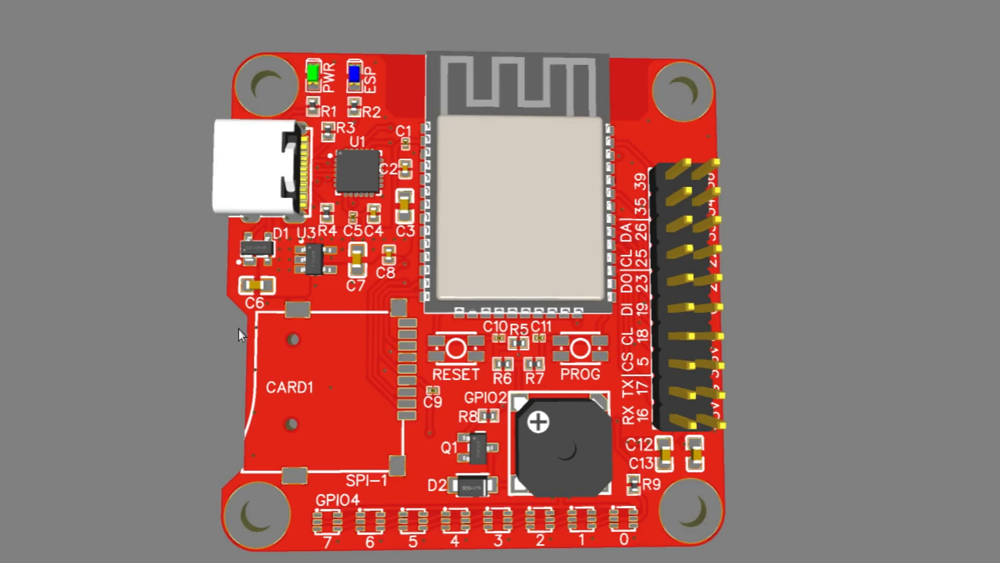
mouse_move(310, 266)
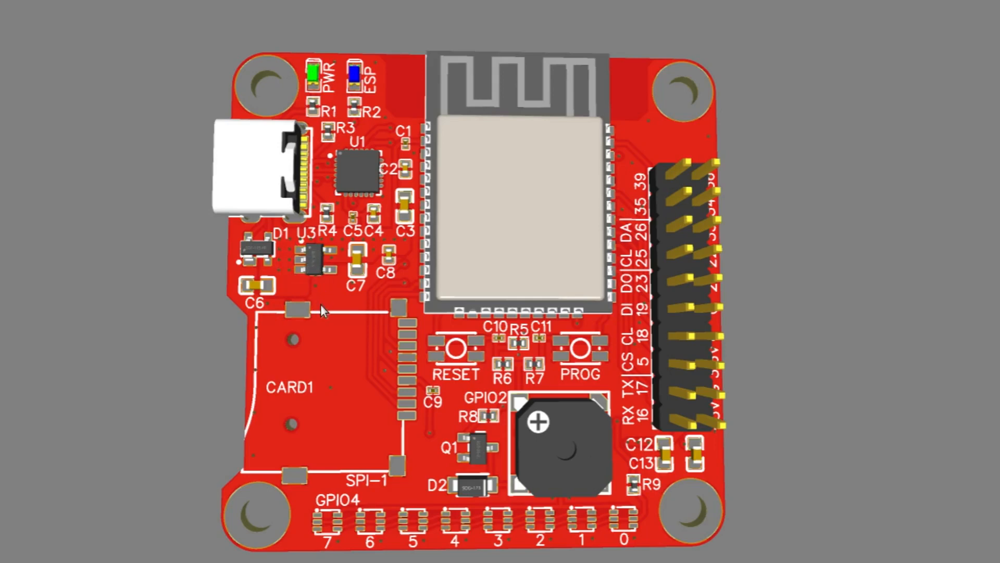
mouse_move(357, 415)
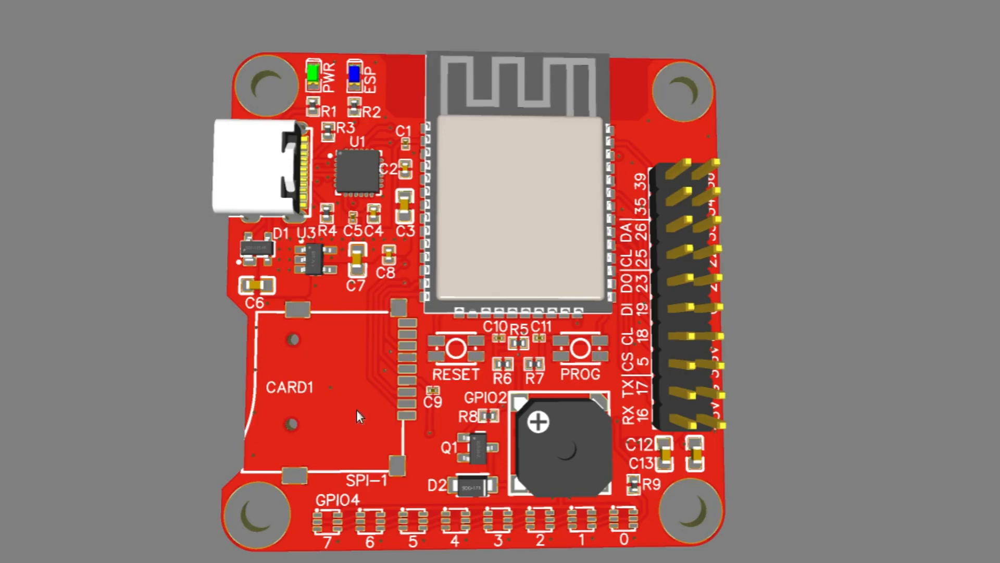
mouse_move(446, 281)
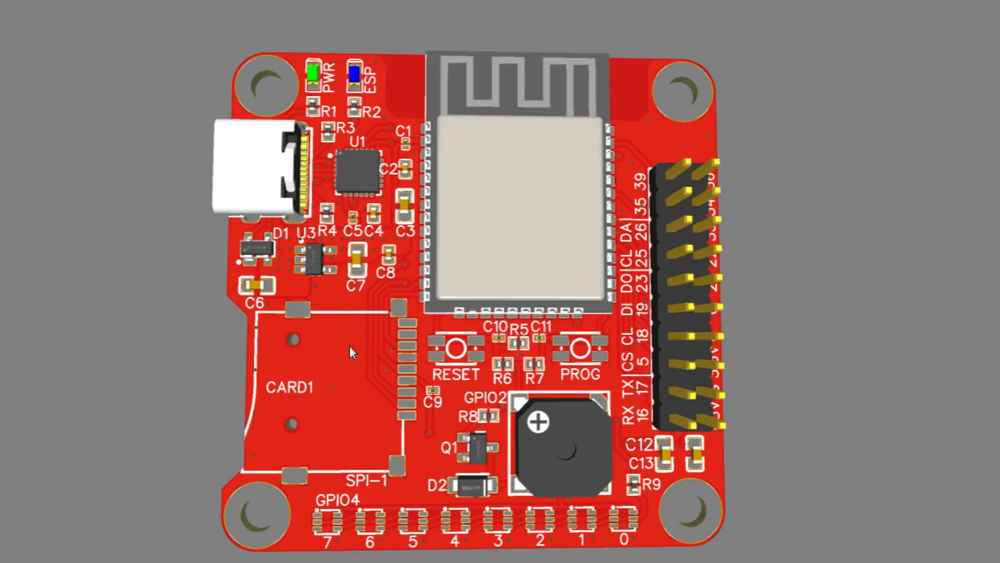
mouse_move(428, 267)
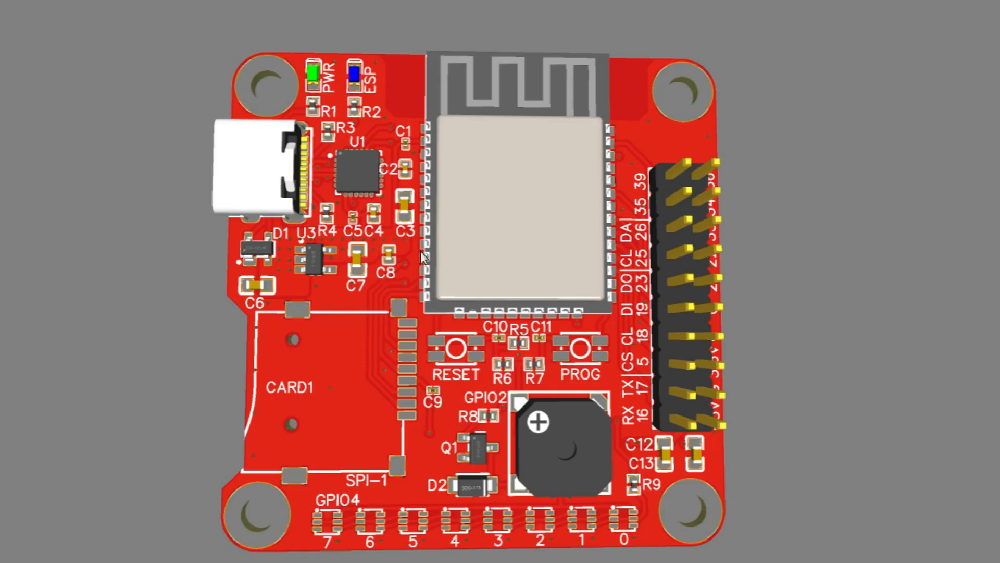
mouse_move(440, 267)
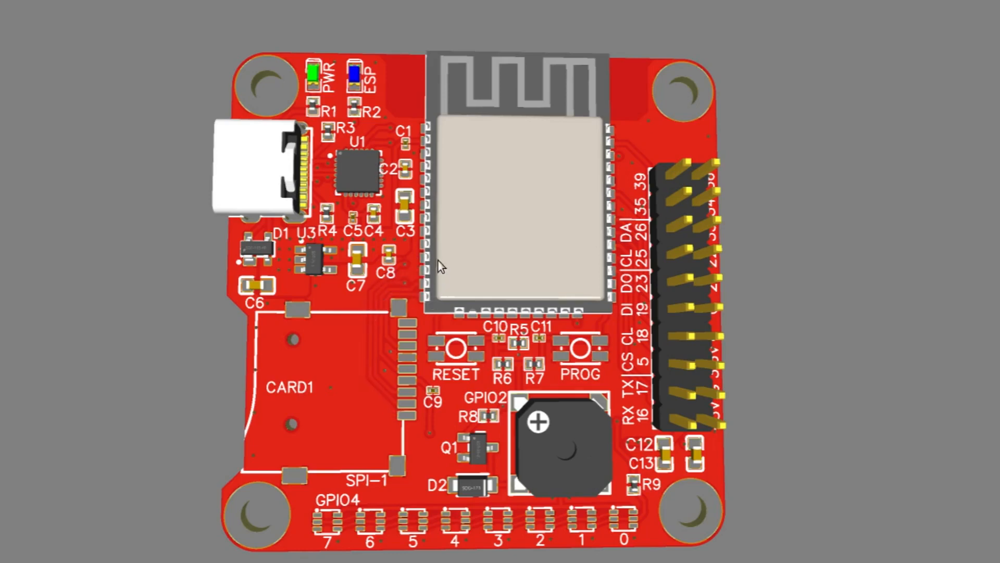
mouse_move(563, 310)
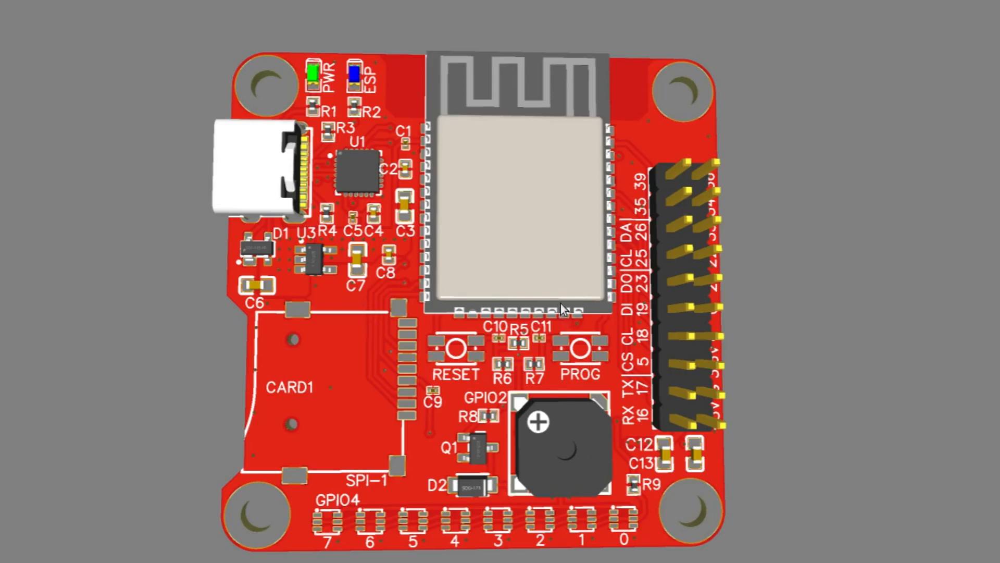
mouse_move(568, 310)
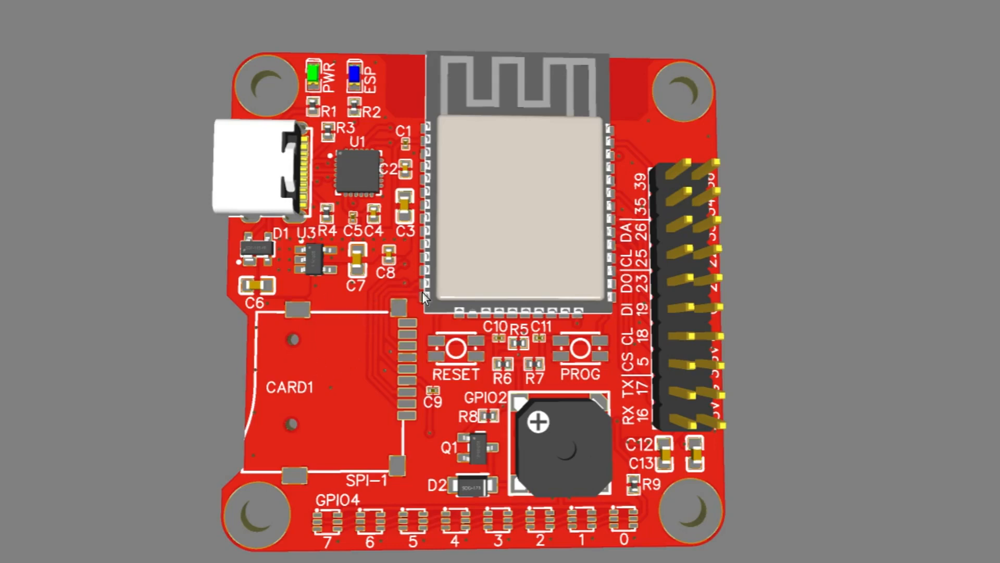
mouse_move(370, 414)
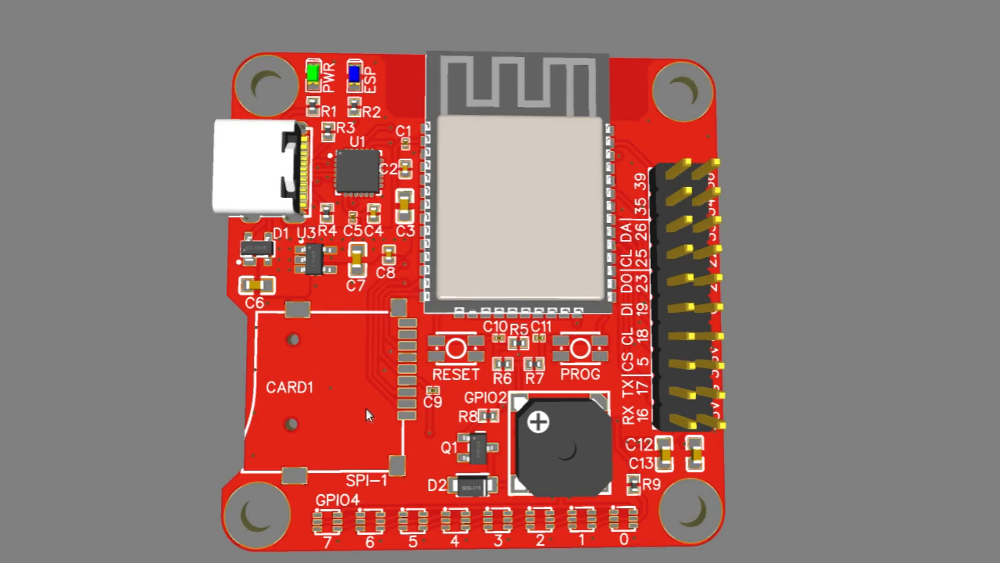
mouse_move(552, 300)
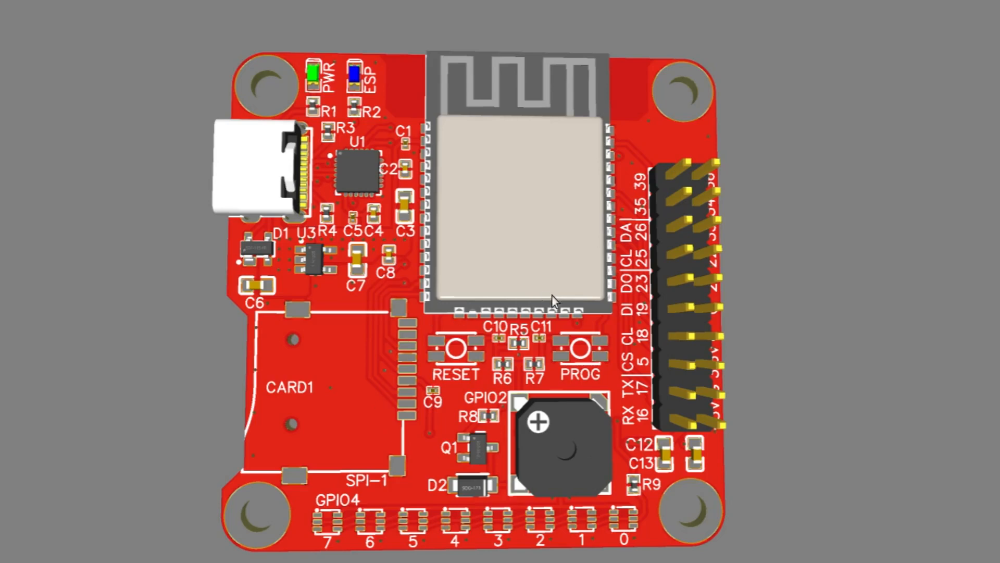
mouse_move(422, 270)
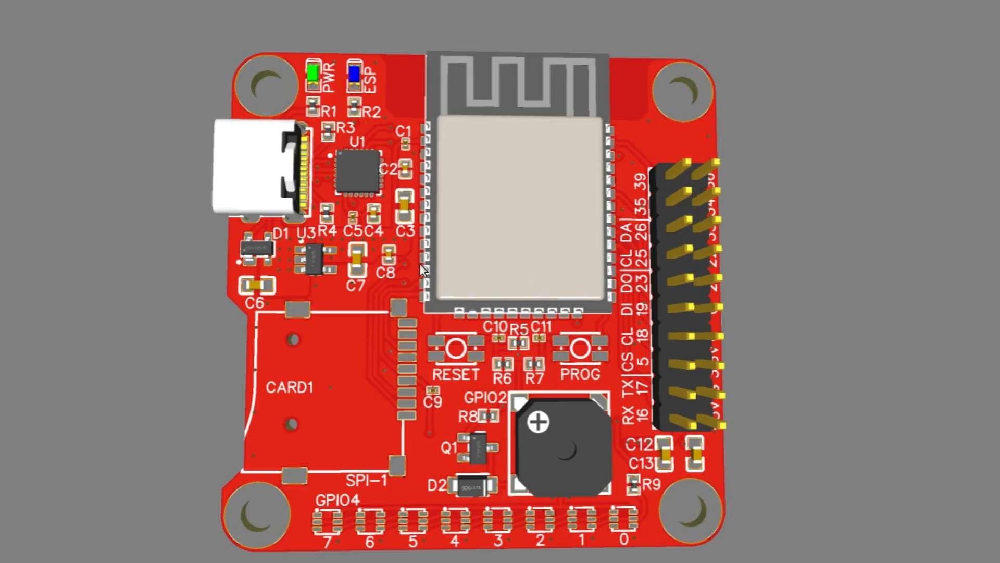
mouse_move(454, 202)
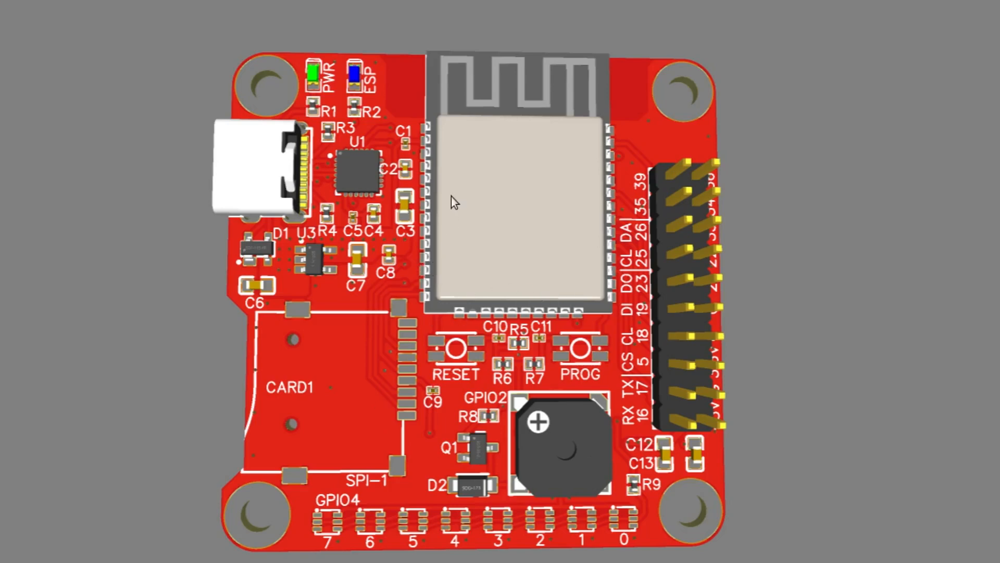
mouse_move(442, 165)
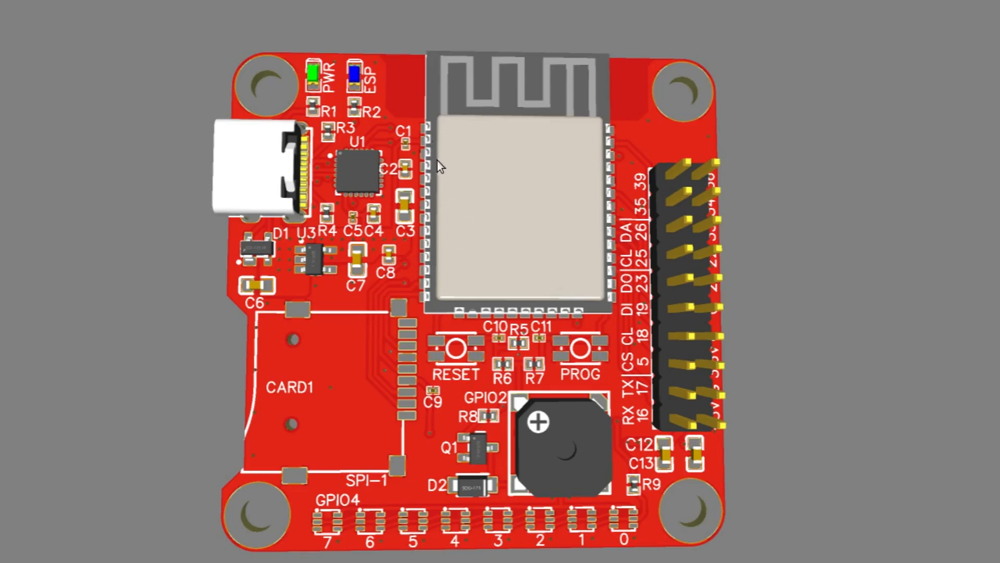
mouse_move(440, 292)
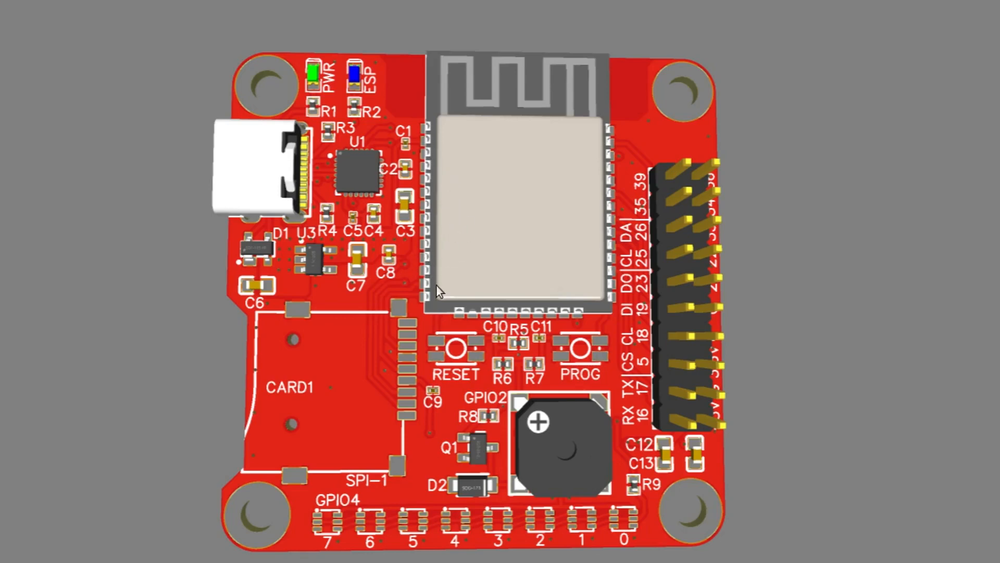
mouse_move(623, 438)
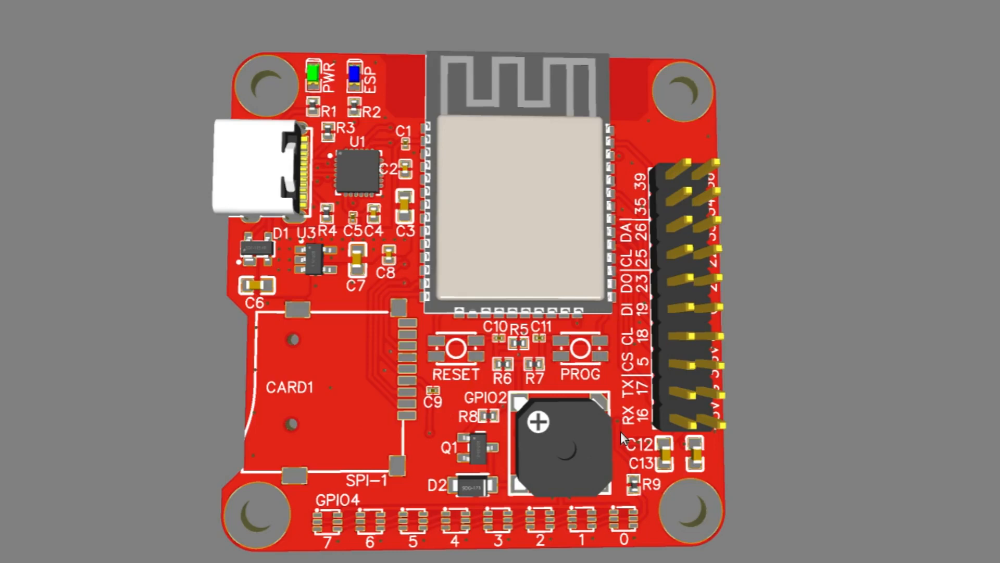
mouse_move(635, 477)
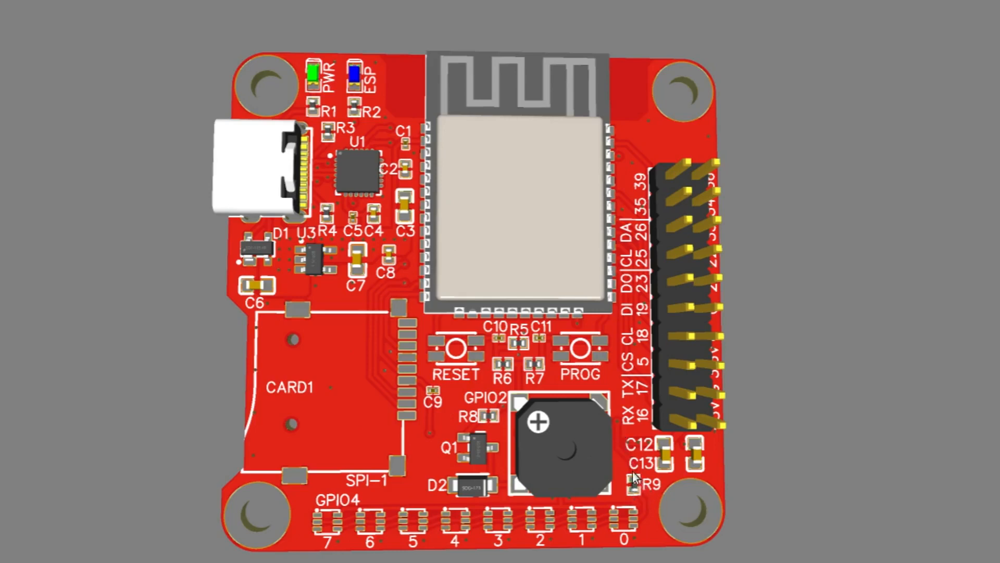
mouse_move(636, 495)
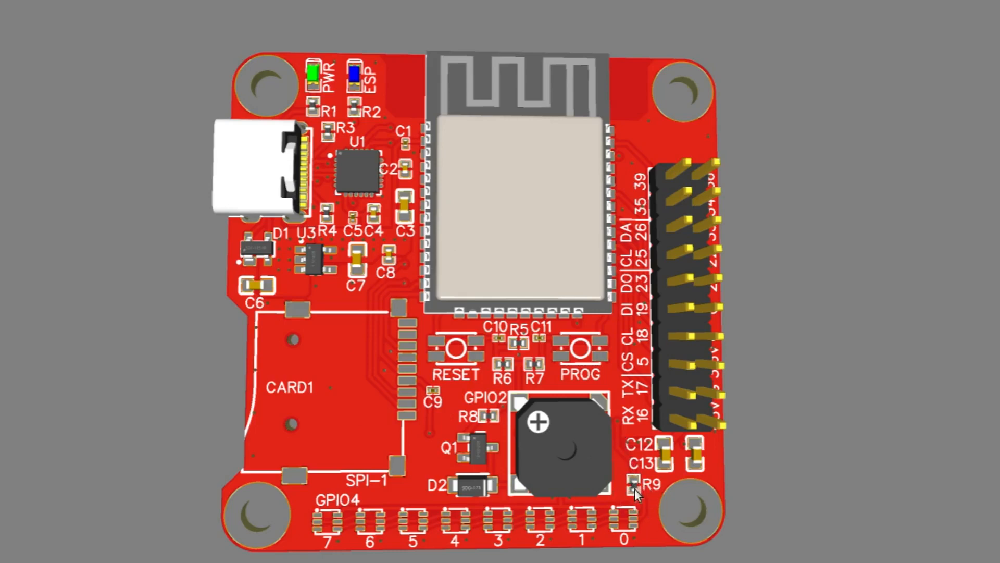
mouse_move(631, 475)
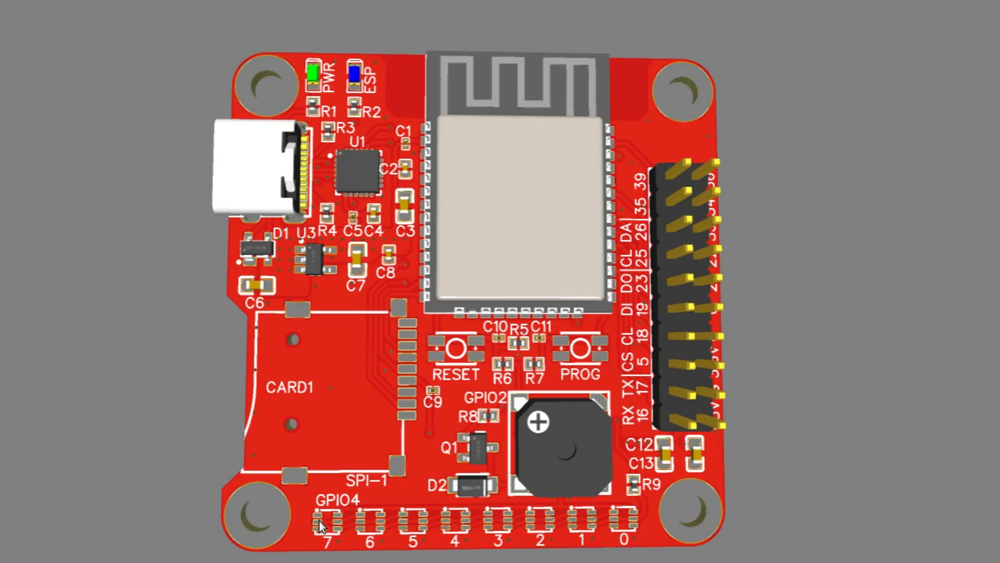
mouse_move(224, 320)
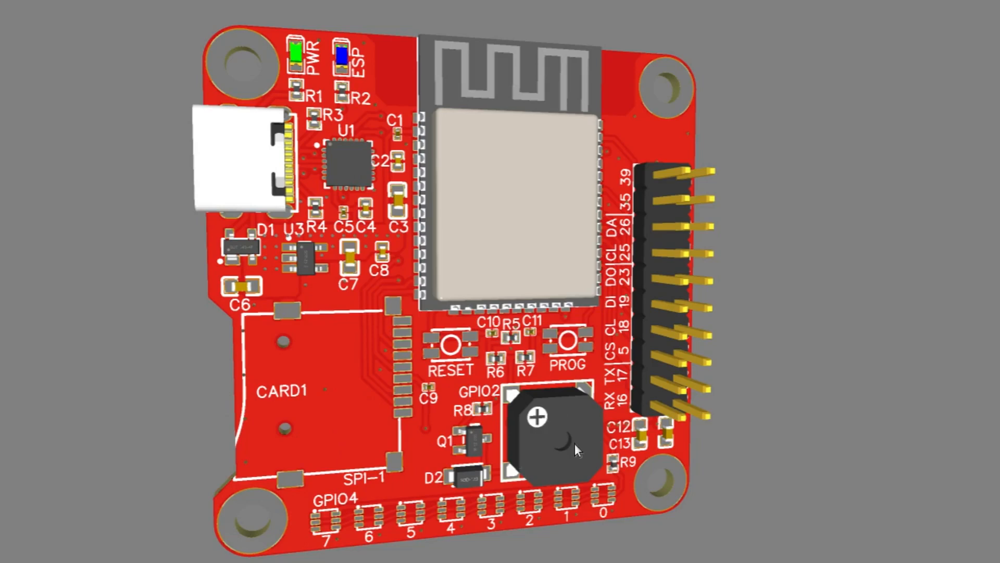
mouse_move(608, 500)
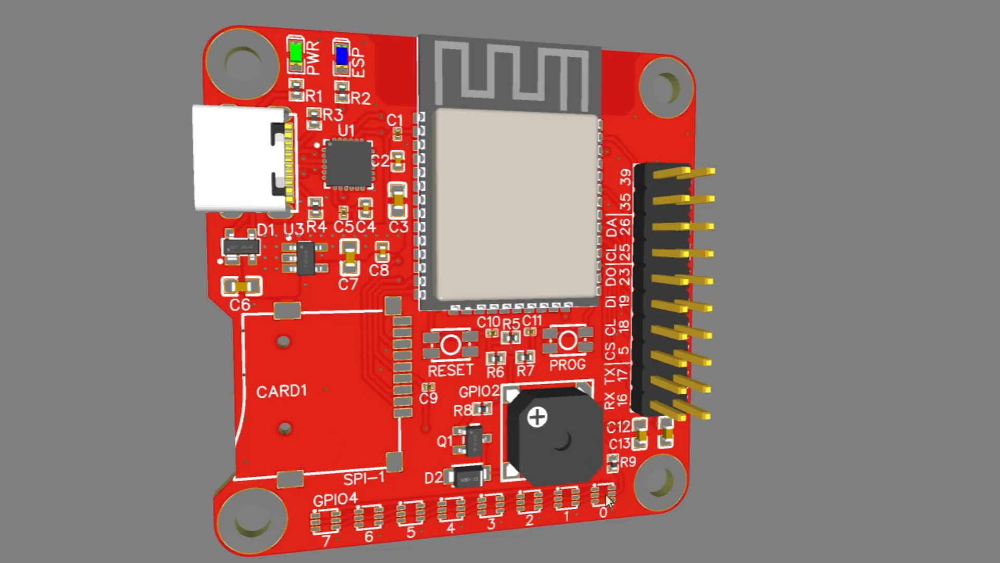
mouse_move(343, 71)
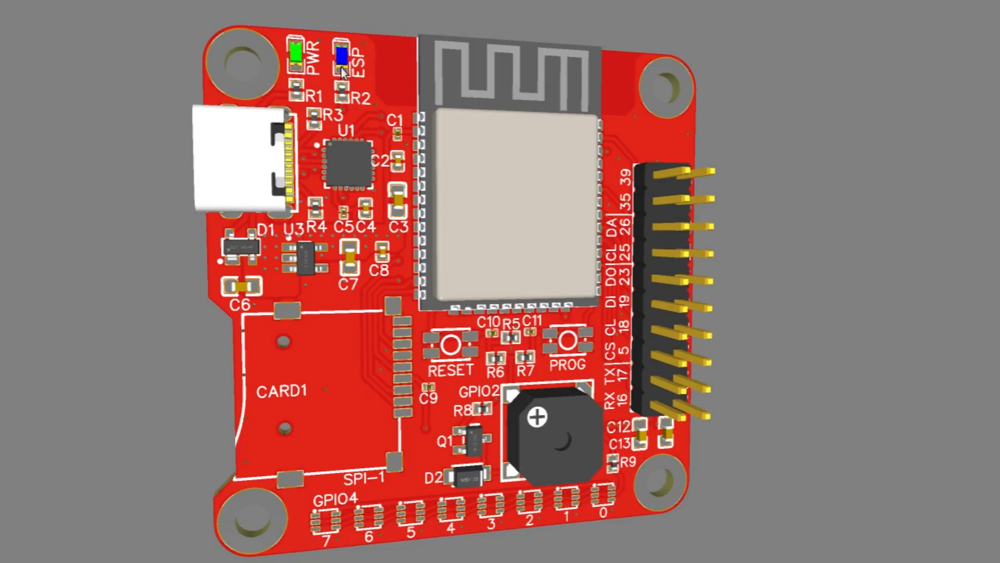
mouse_move(520, 358)
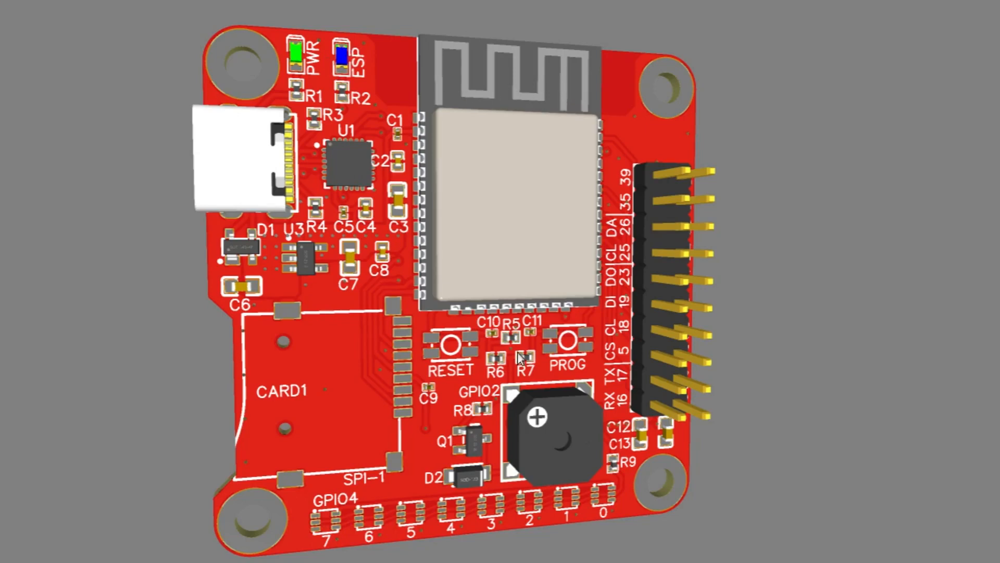
mouse_move(271, 332)
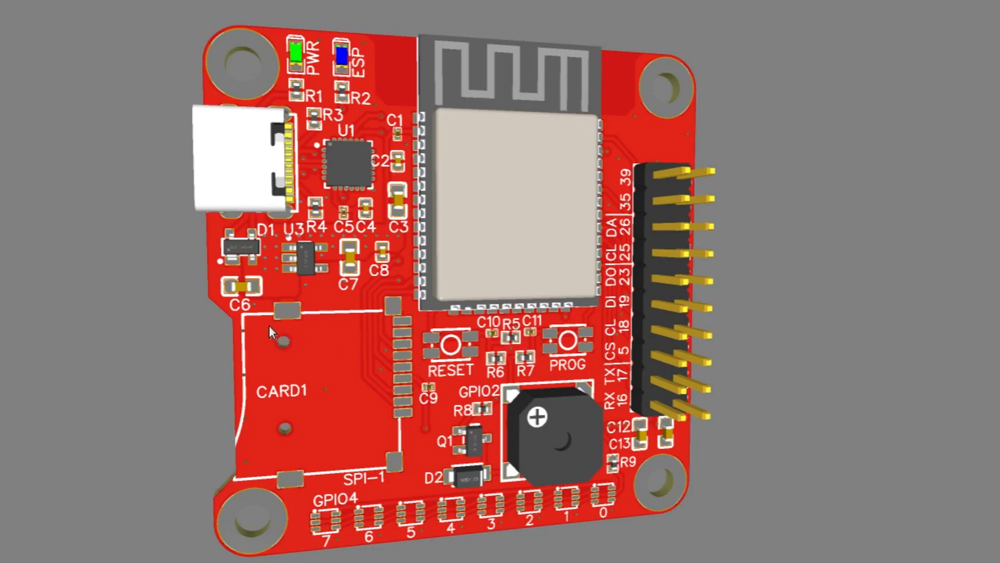
mouse_move(523, 188)
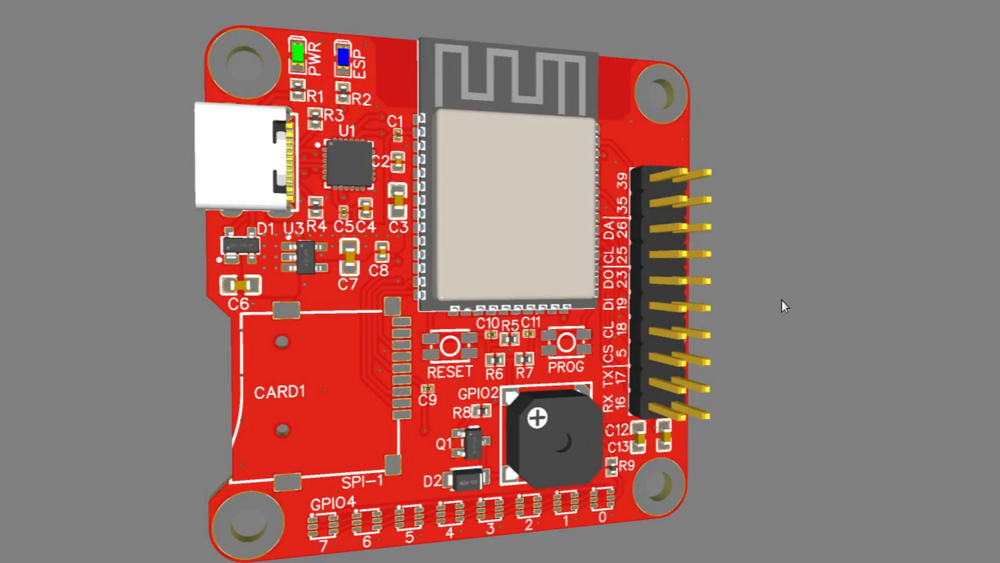
mouse_move(791, 284)
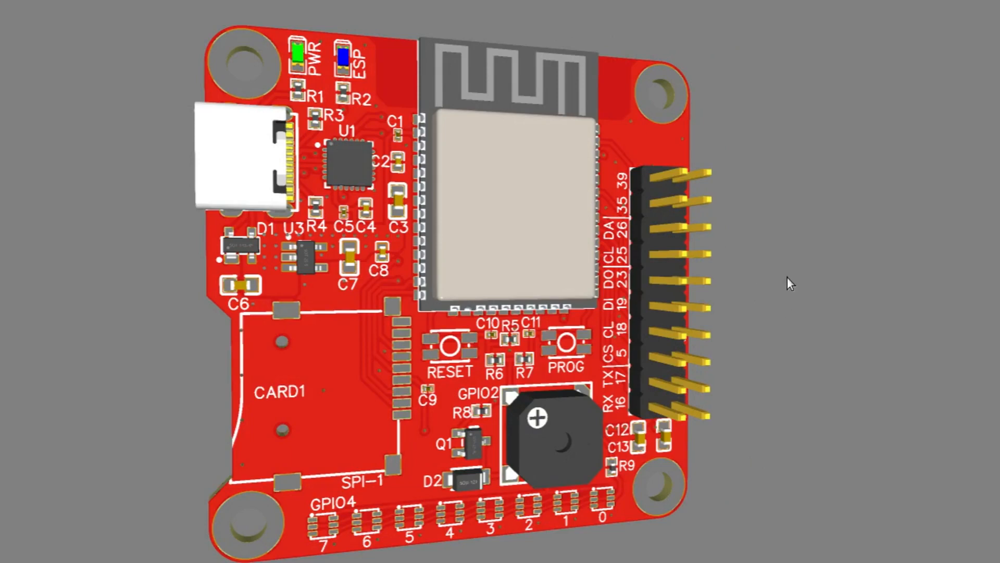